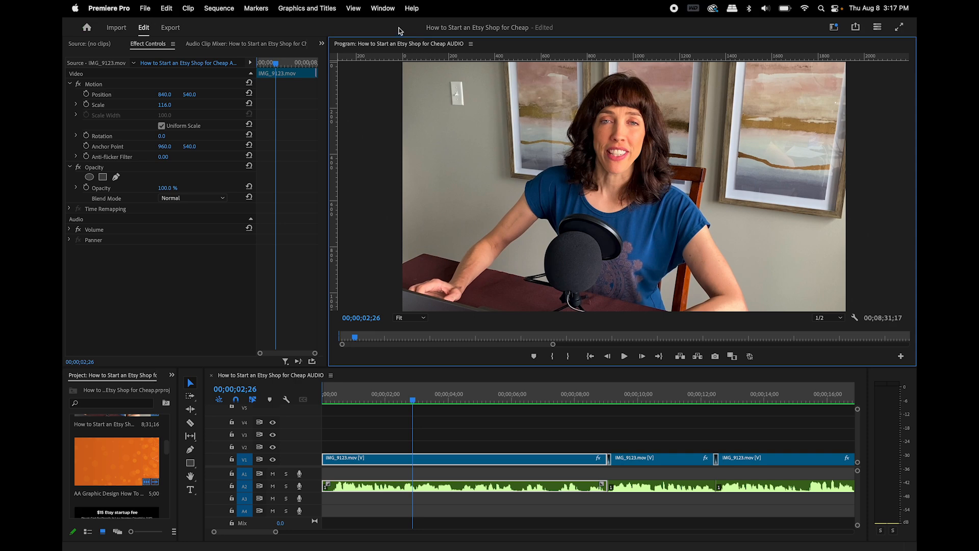
Switch to the Editing workspace and add a rectangular opacity mask to the speaker clip.
left_click(382, 8)
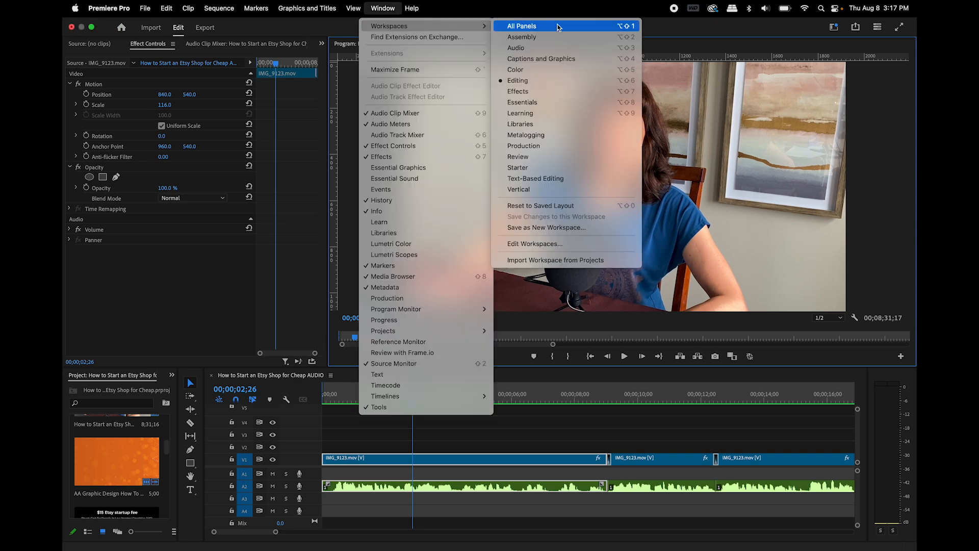
mouse_move(560, 80)
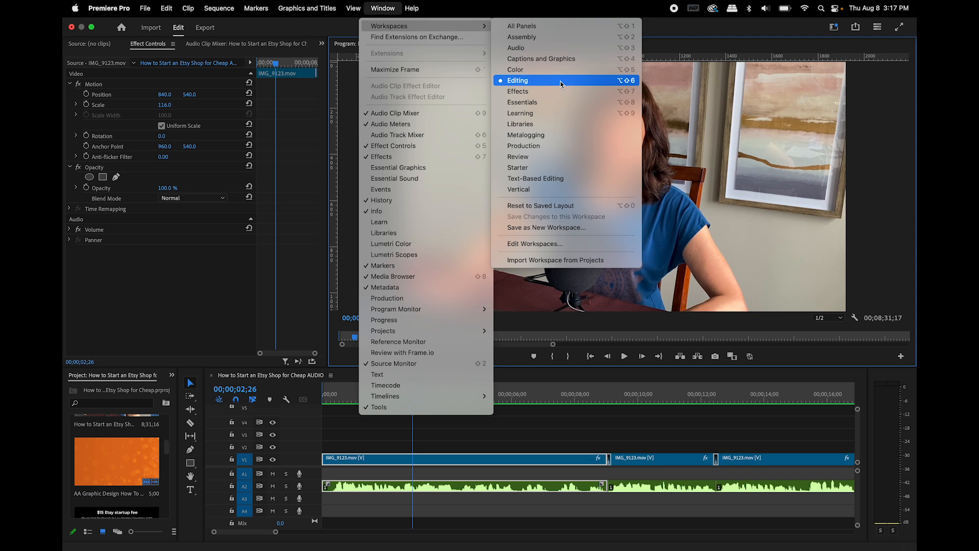
mouse_move(524, 84)
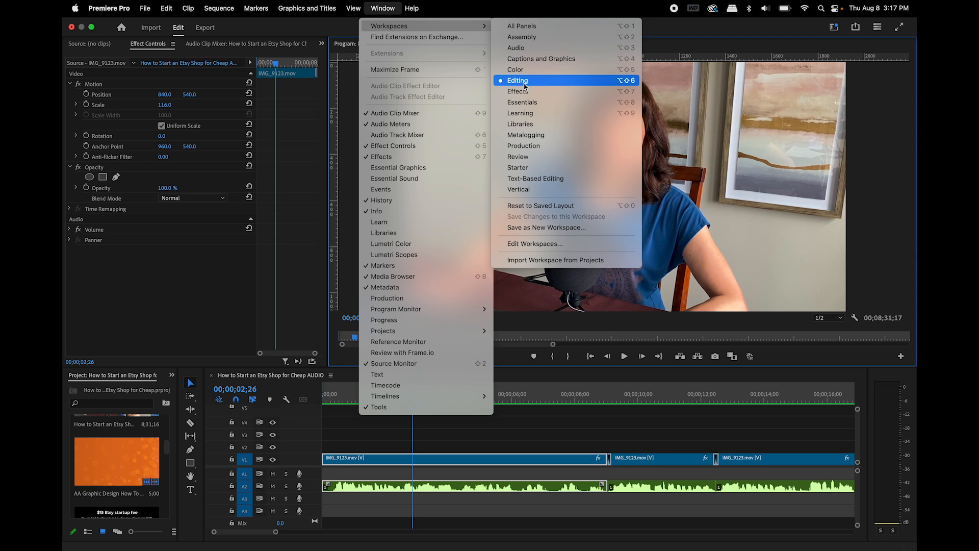
left_click(517, 80)
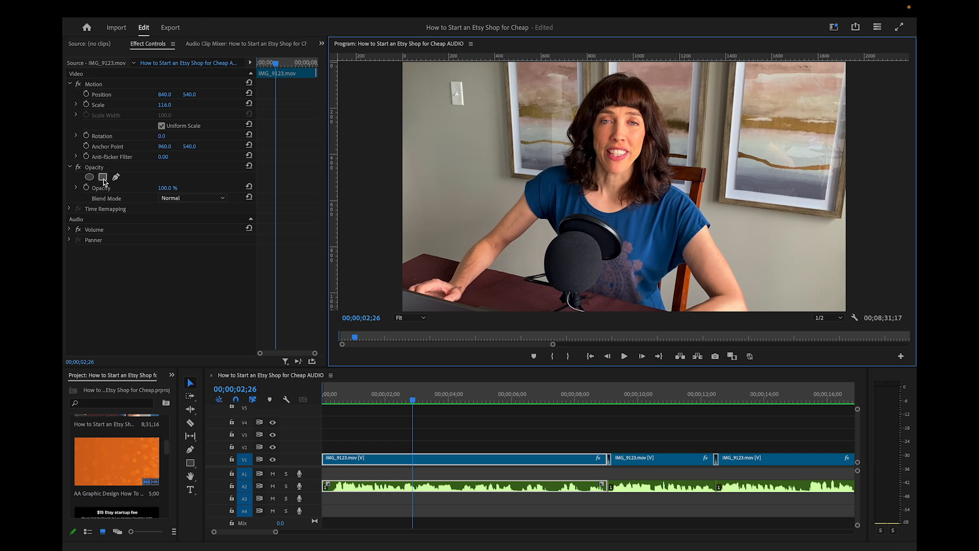
left_click(102, 177)
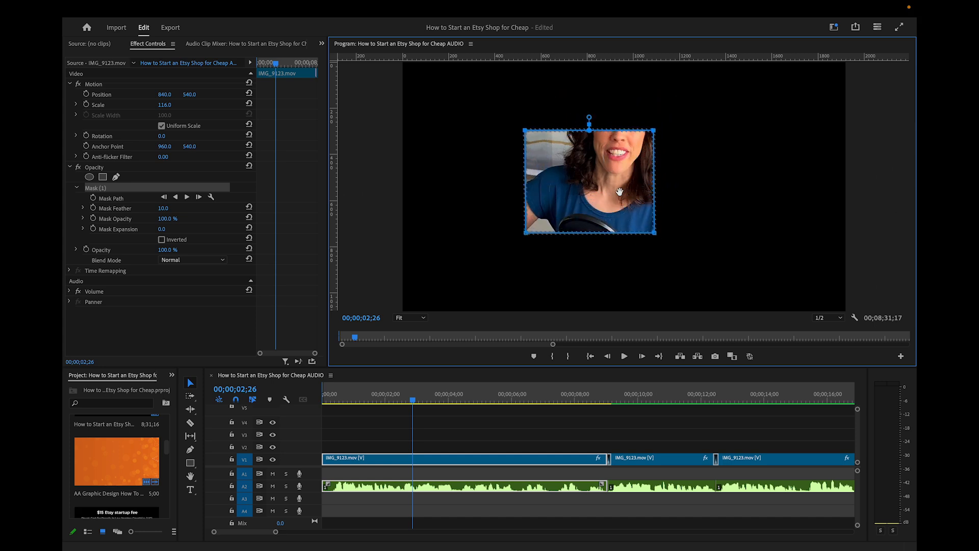
mouse_move(542, 151)
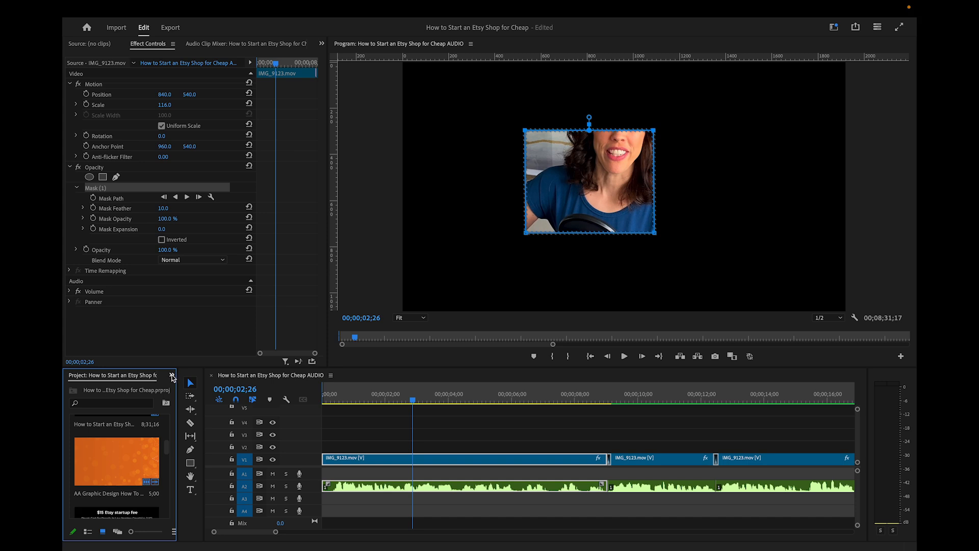
Show the Effects panel and select the Distort > Transform effect.
left_click(172, 375)
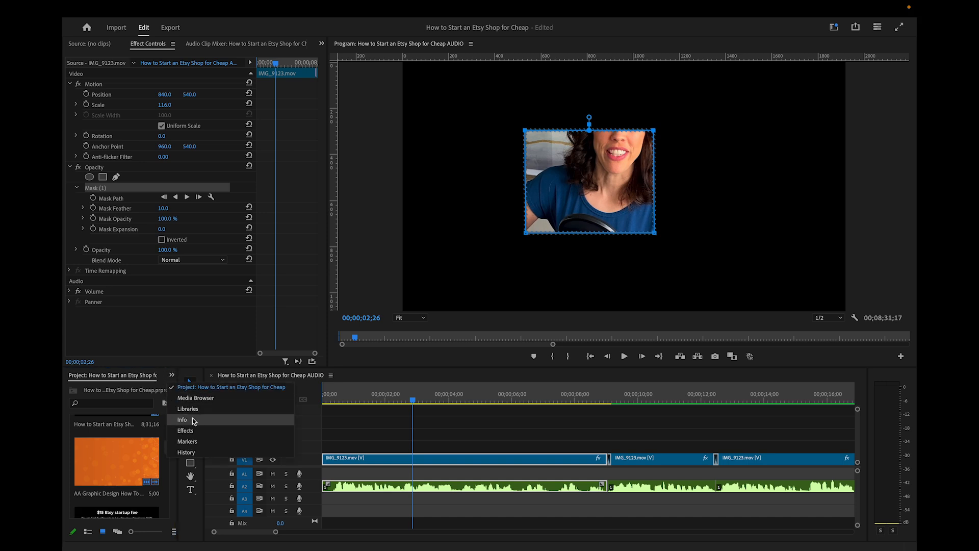
left_click(185, 430)
type("transform")
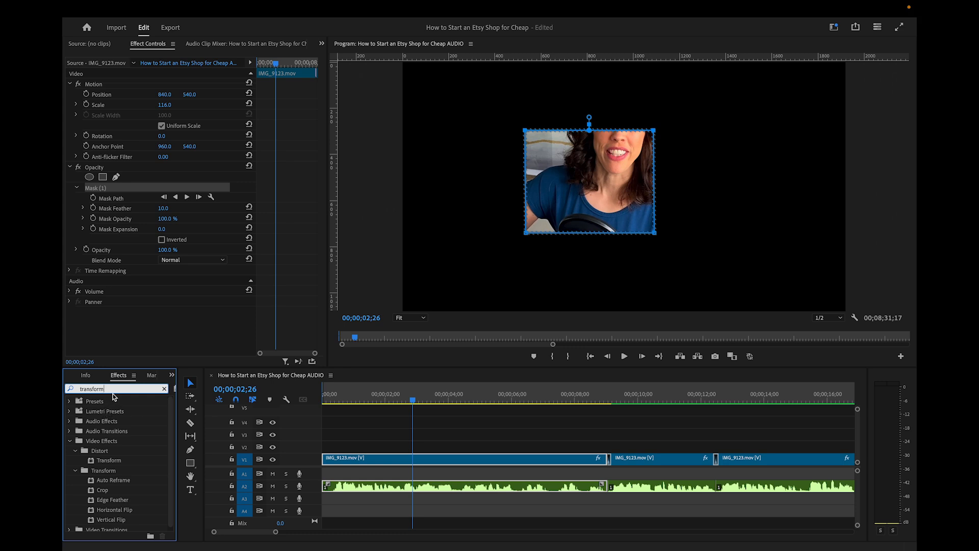
mouse_move(102, 457)
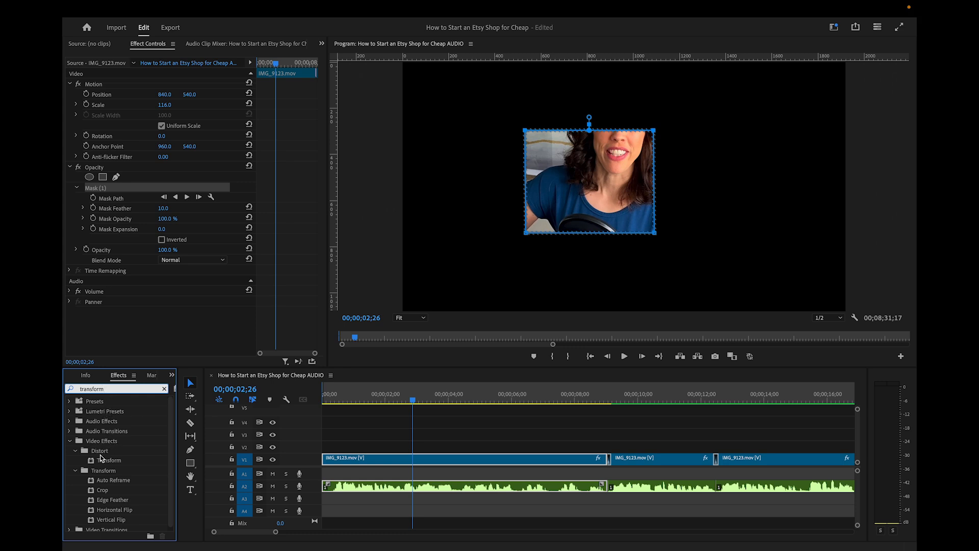
left_click(109, 460)
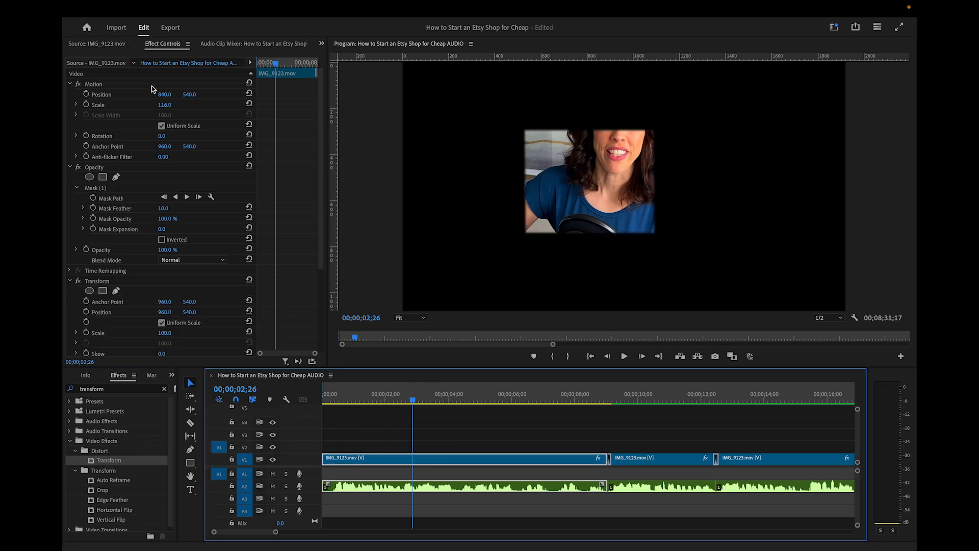
mouse_move(148, 215)
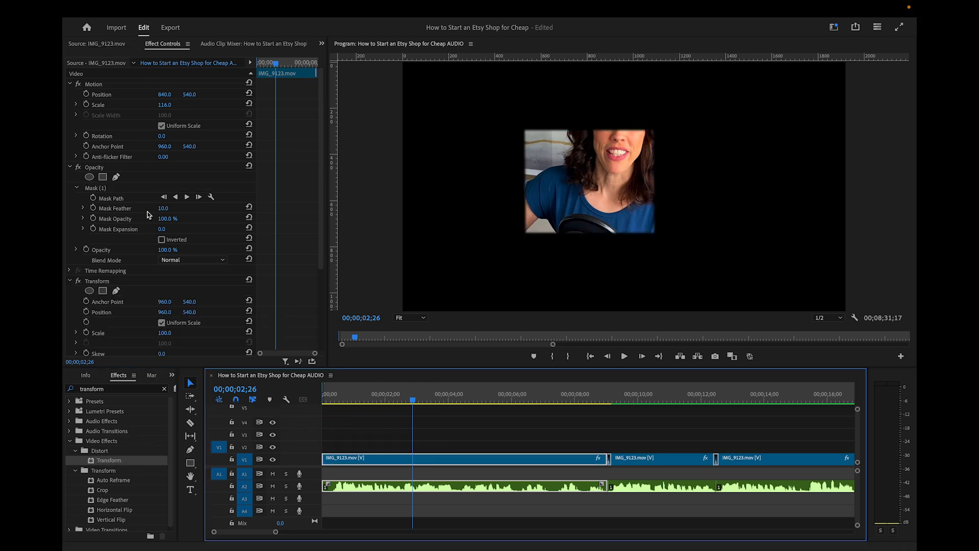
Apply Transform to the clip and scroll through its Effect Controls settings.
left_click(192, 259)
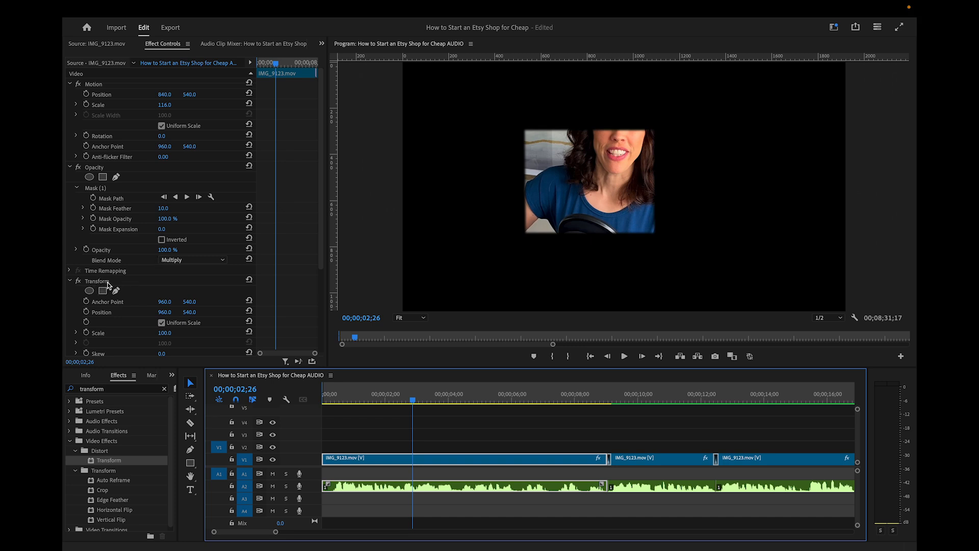
scroll("down", 3)
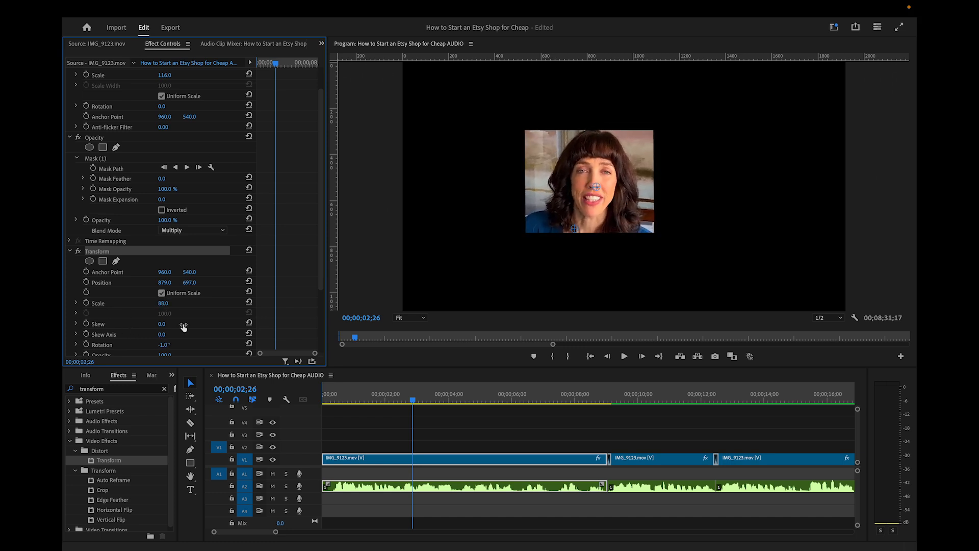
mouse_move(161, 361)
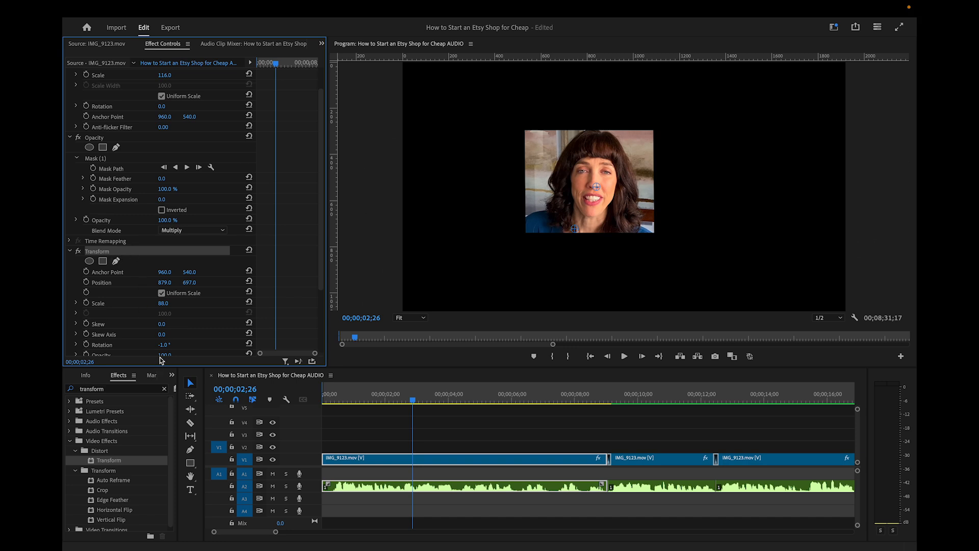